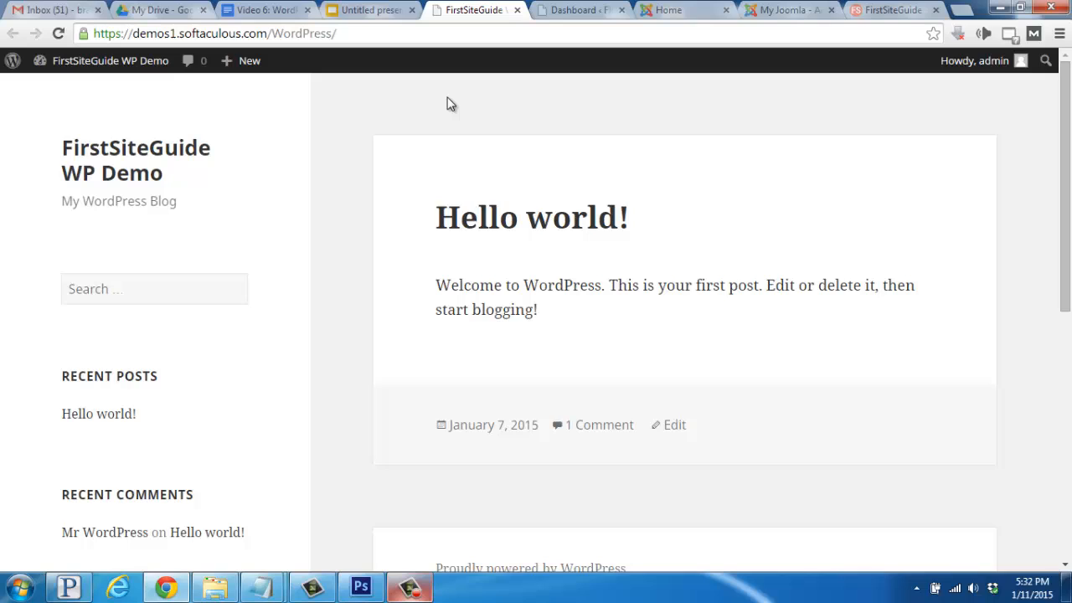
{"action": "mouse_move", "coordinate": [233, 160]}
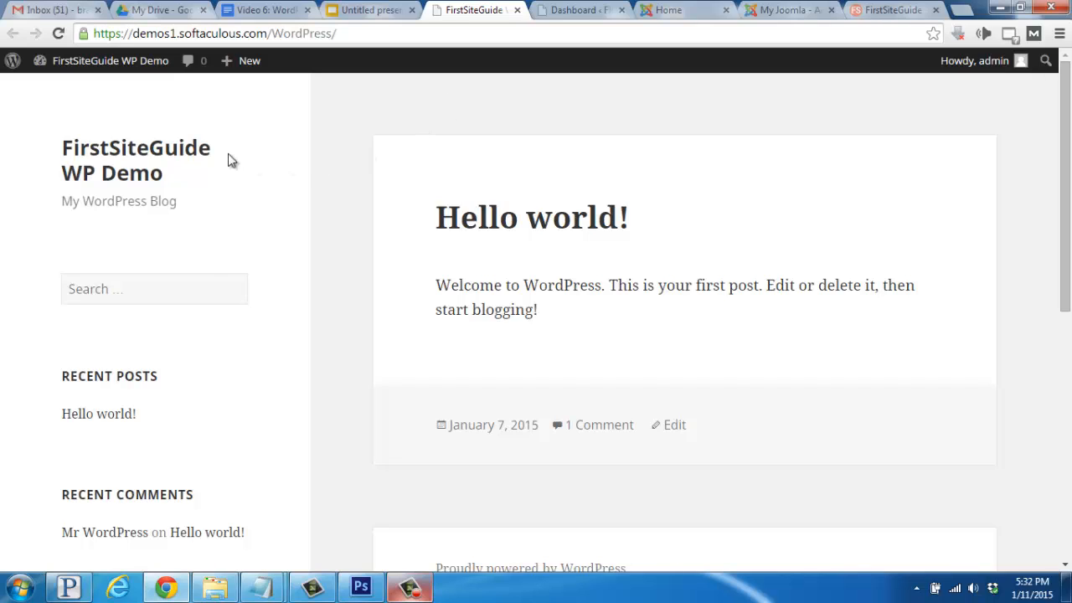
{"action": "mouse_move", "coordinate": [182, 155]}
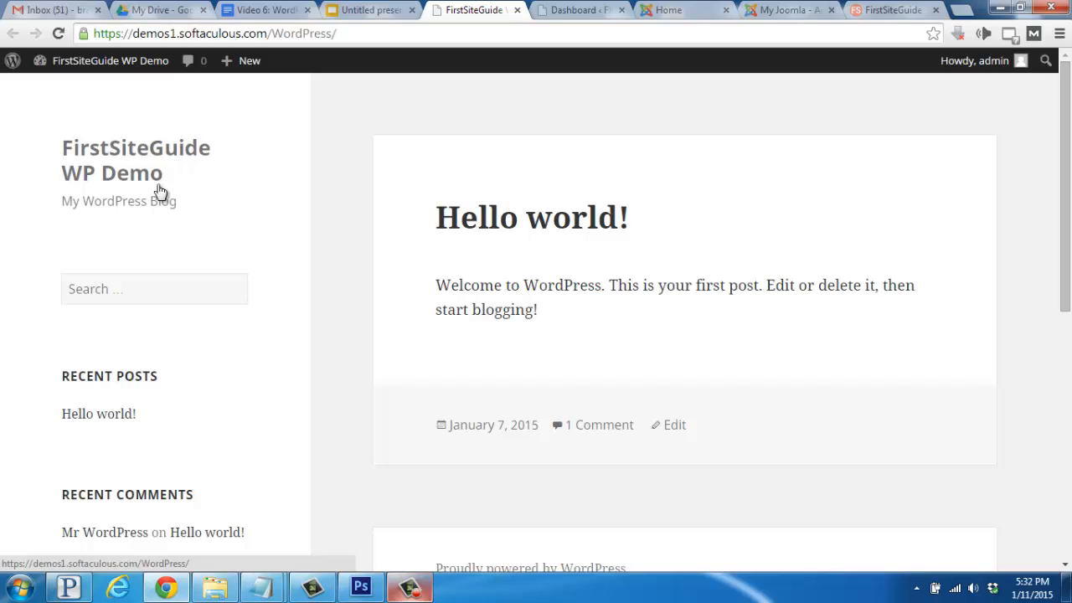
{"action": "mouse_move", "coordinate": [147, 288]}
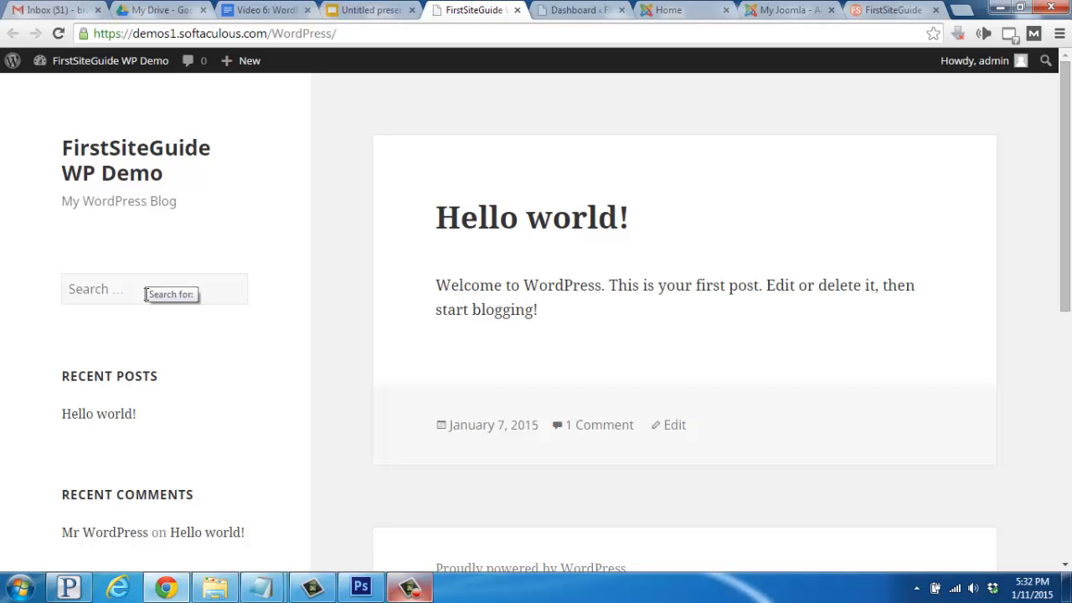
- Go from the Hello world front page to the WordPress admin Dashboard via the admin bar
{"action": "left_click", "coordinate": [578, 10]}
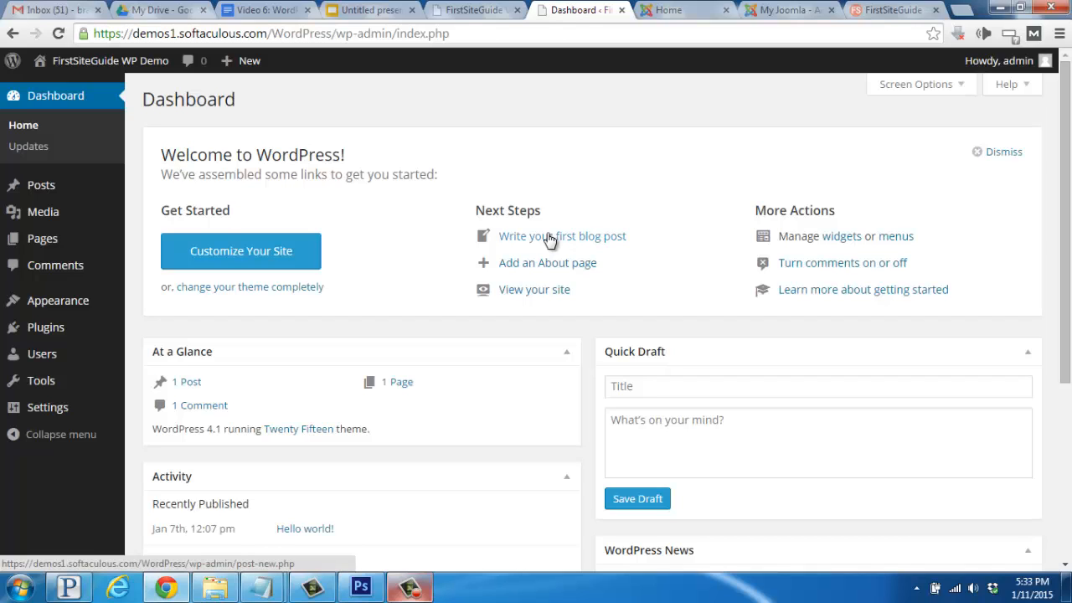
{"action": "mouse_move", "coordinate": [371, 244]}
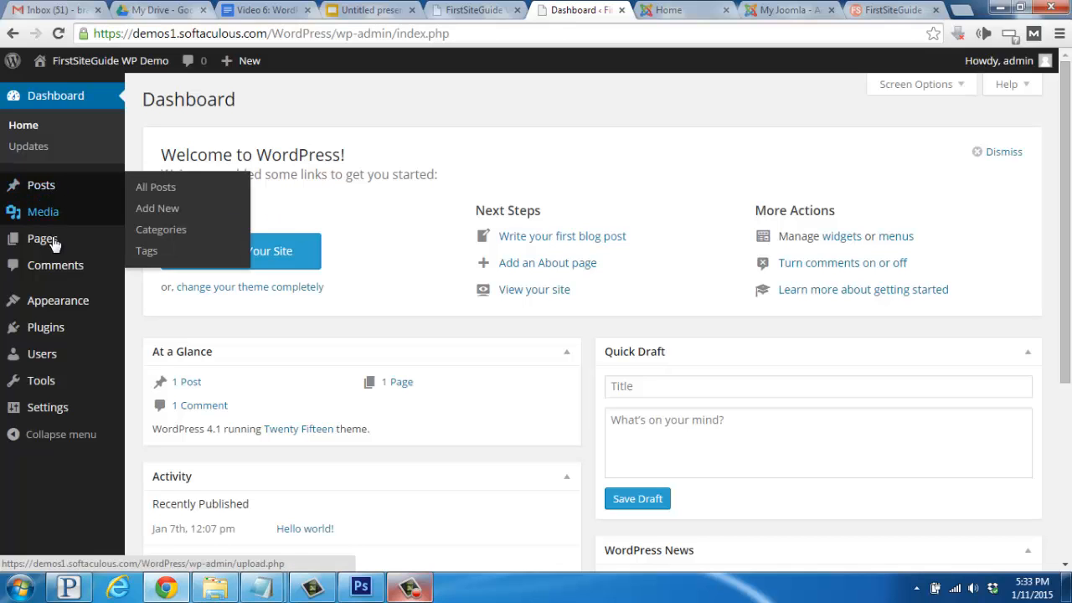
{"action": "mouse_move", "coordinate": [57, 300]}
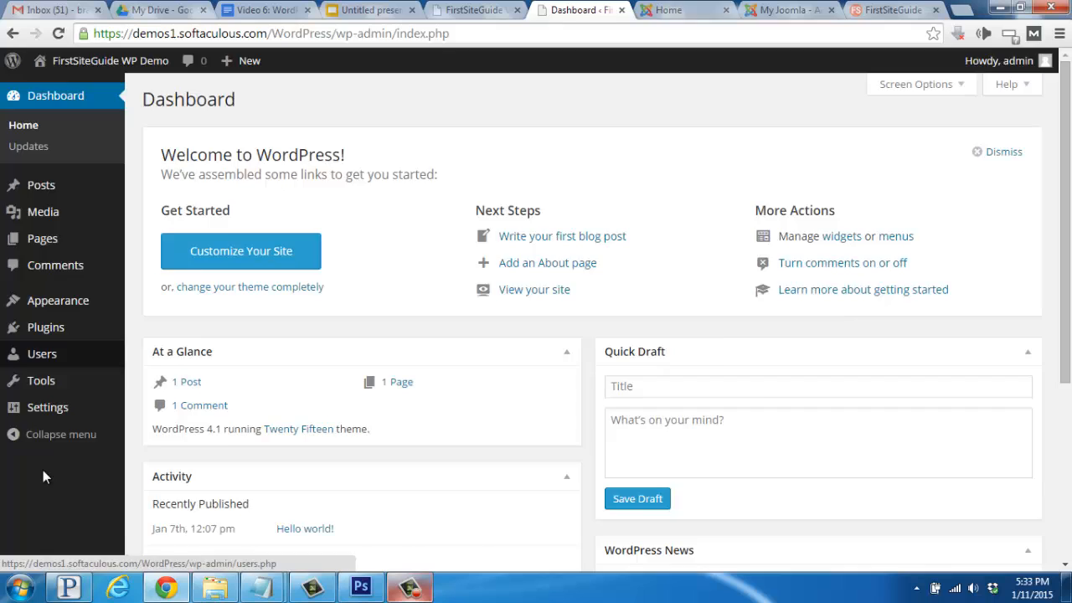
- Leave the WordPress Dashboard and bring up the My Joomla demo site's Home page
{"action": "left_click", "coordinate": [680, 10]}
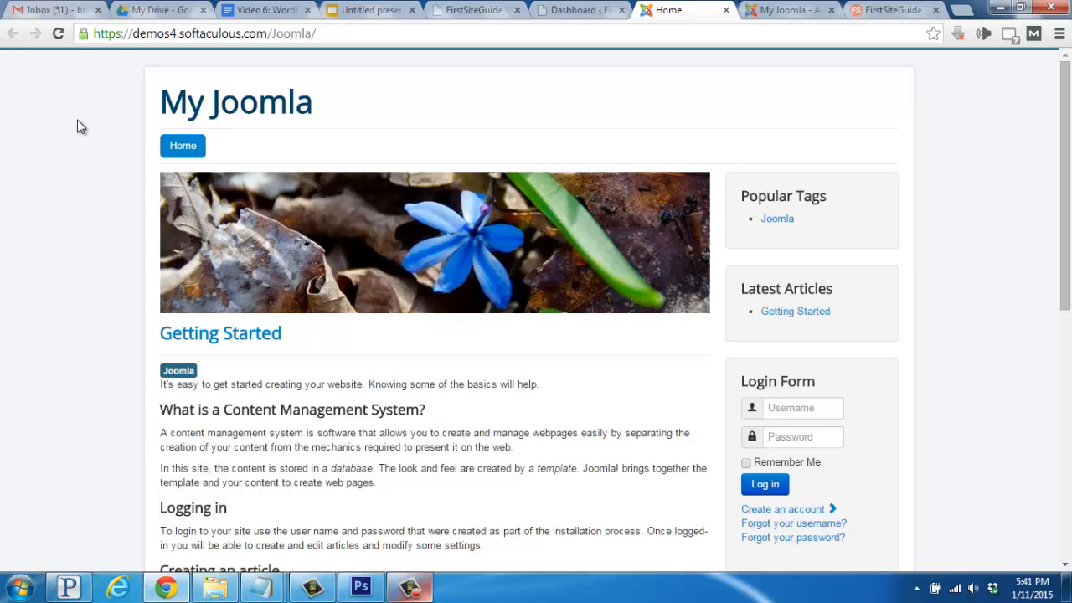
{"action": "mouse_move", "coordinate": [89, 125]}
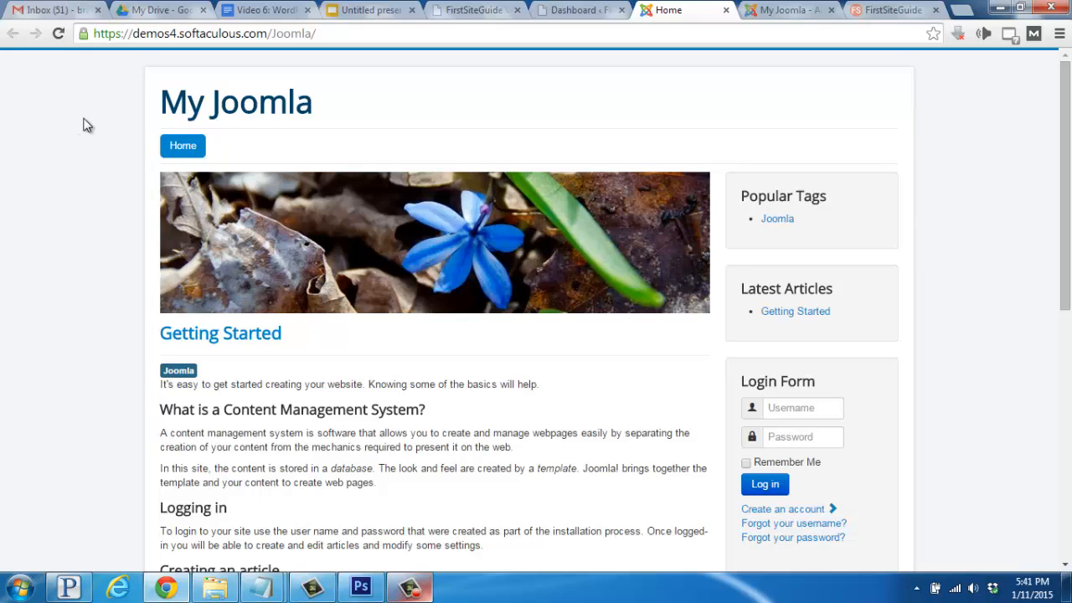
{"action": "mouse_move", "coordinate": [314, 210]}
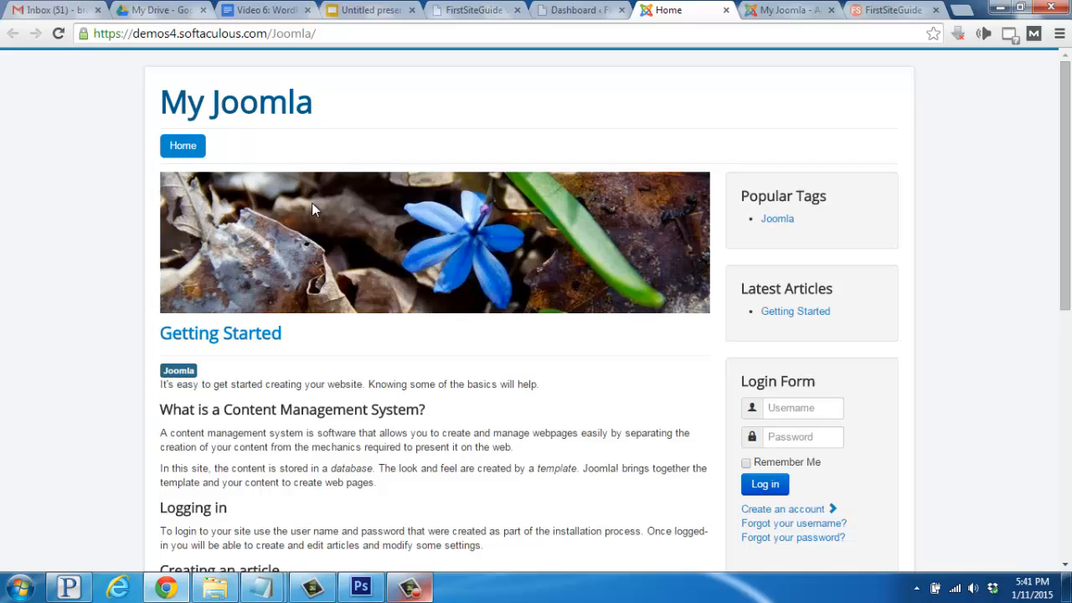
- Scroll down the My Joomla front page to see its Getting Started article and login form
{"action": "scroll", "scroll_direction": "down", "scroll_amount": 3}
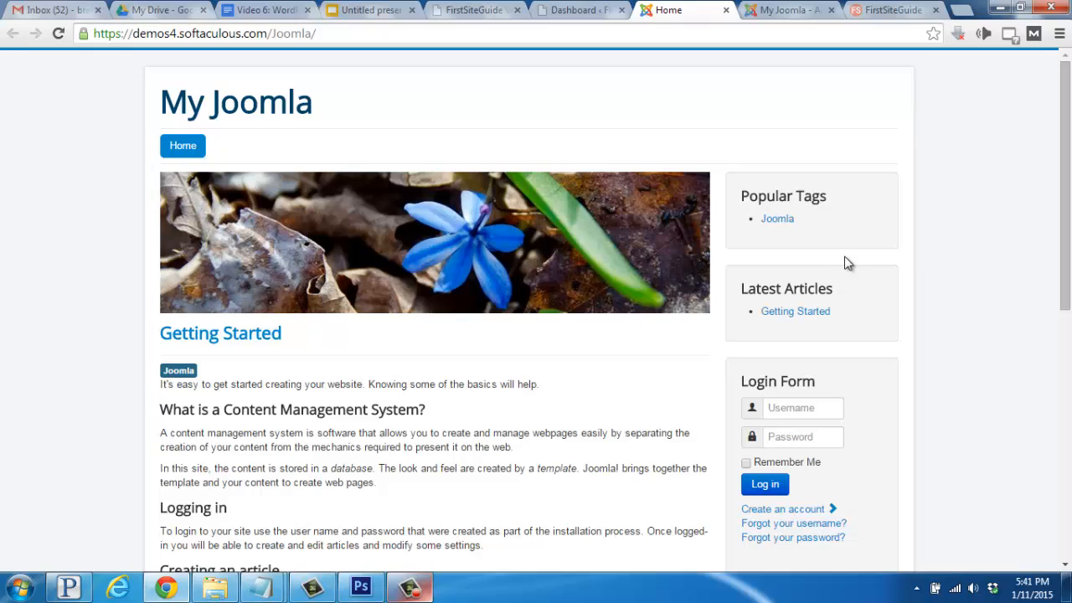
{"action": "mouse_move", "coordinate": [837, 305]}
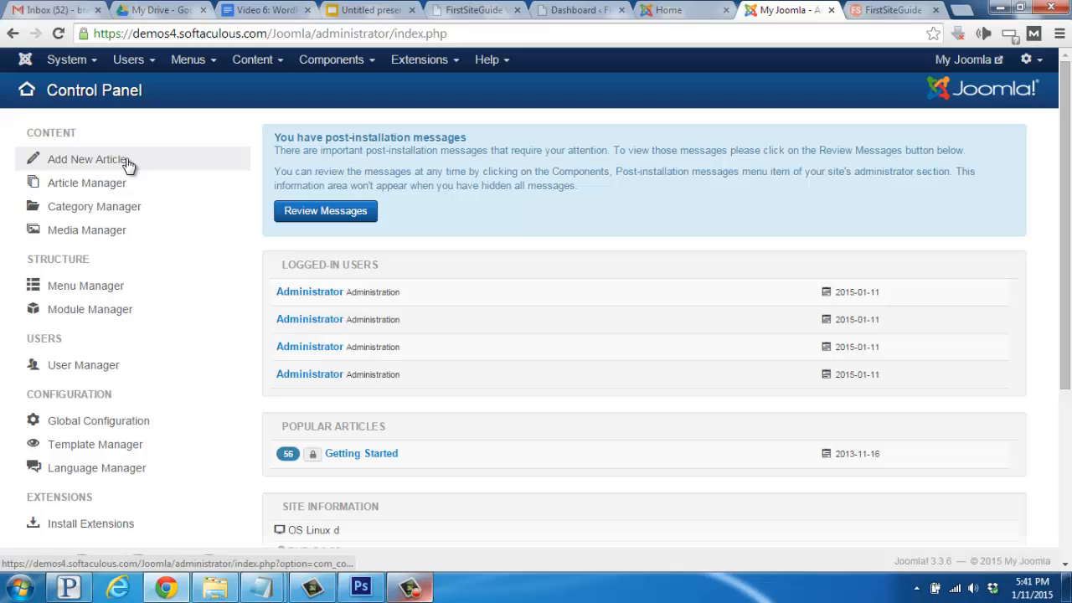
{"action": "mouse_move", "coordinate": [124, 268]}
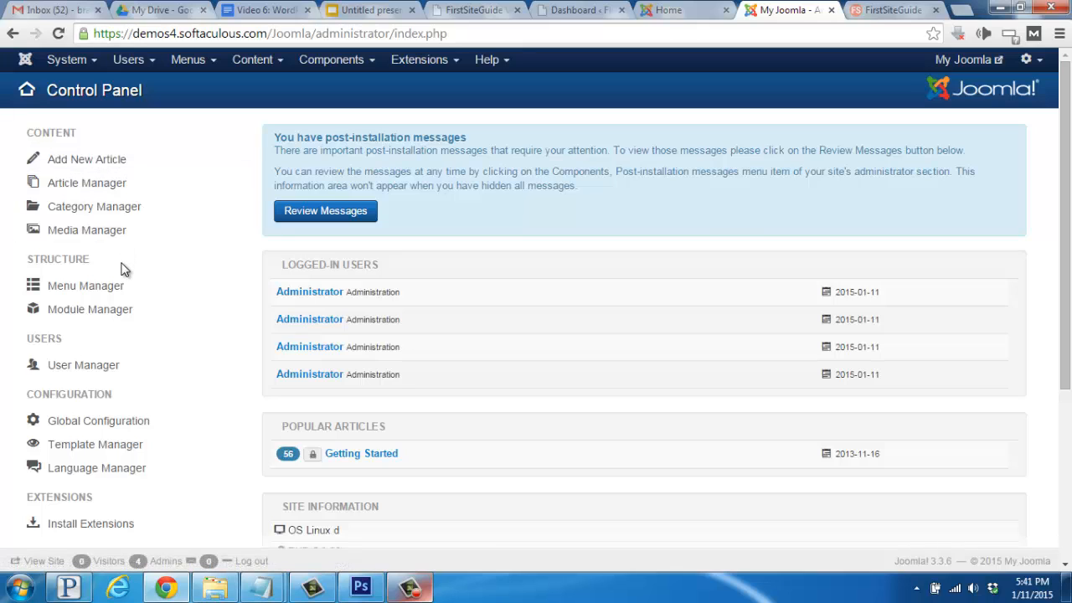
{"action": "mouse_move", "coordinate": [109, 372]}
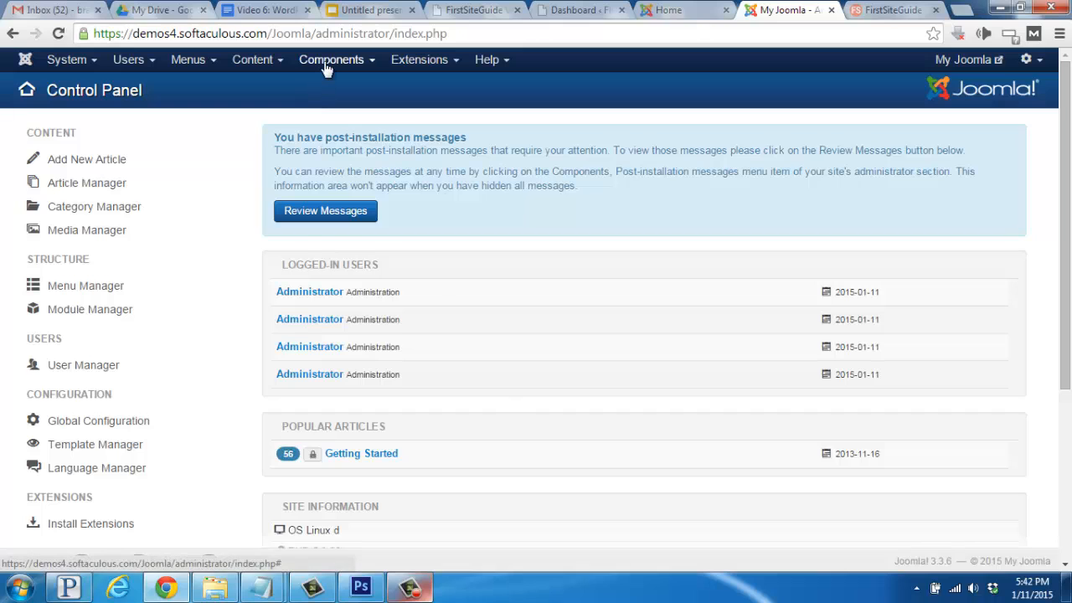
{"action": "left_click", "coordinate": [419, 60]}
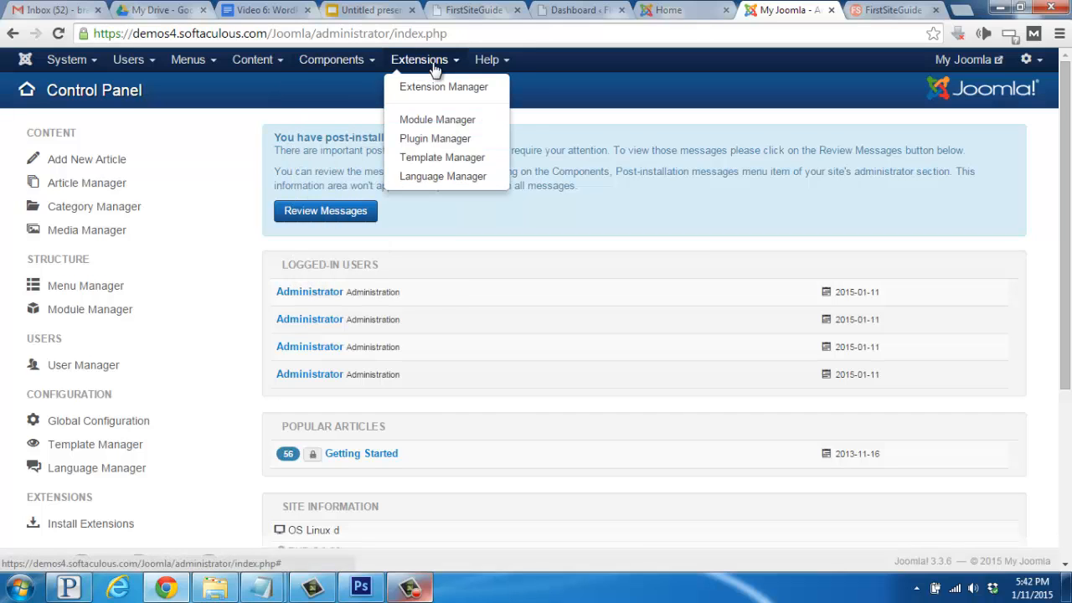
{"action": "left_click", "coordinate": [901, 10]}
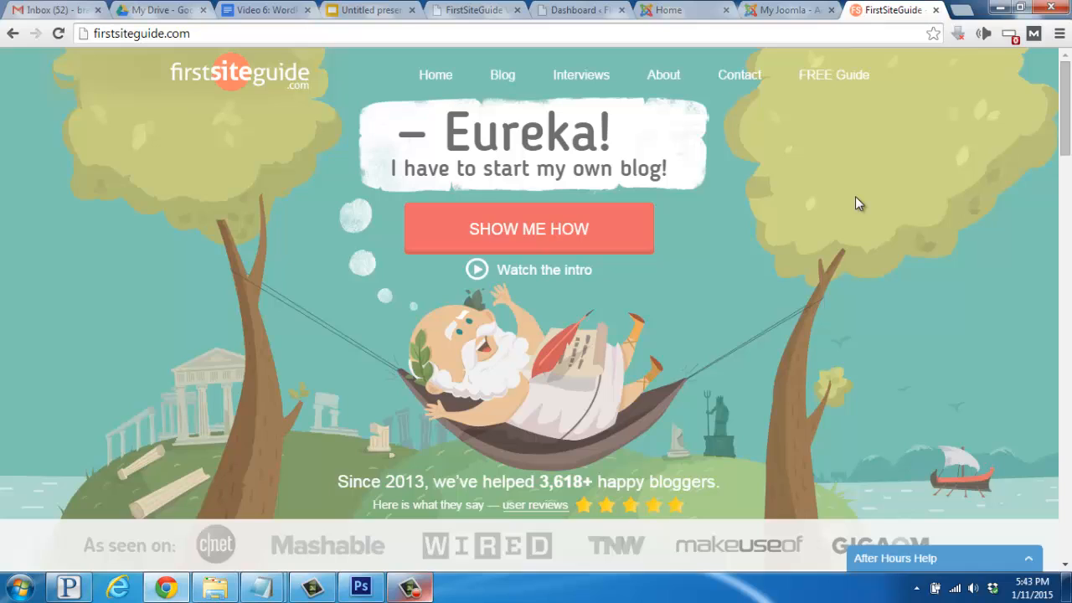